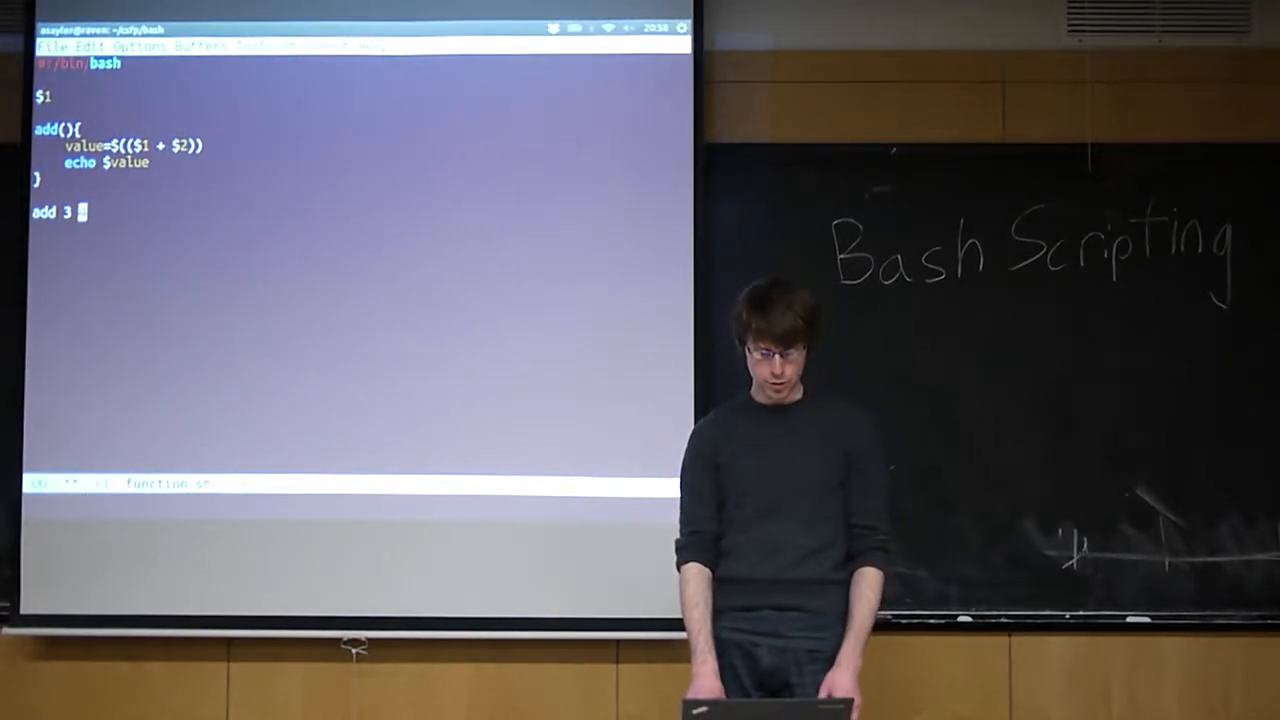
# Step: Complete the add 3 4 call, run ./function.sh to print 7, and start reopening function.sh
pyautogui.write('4')
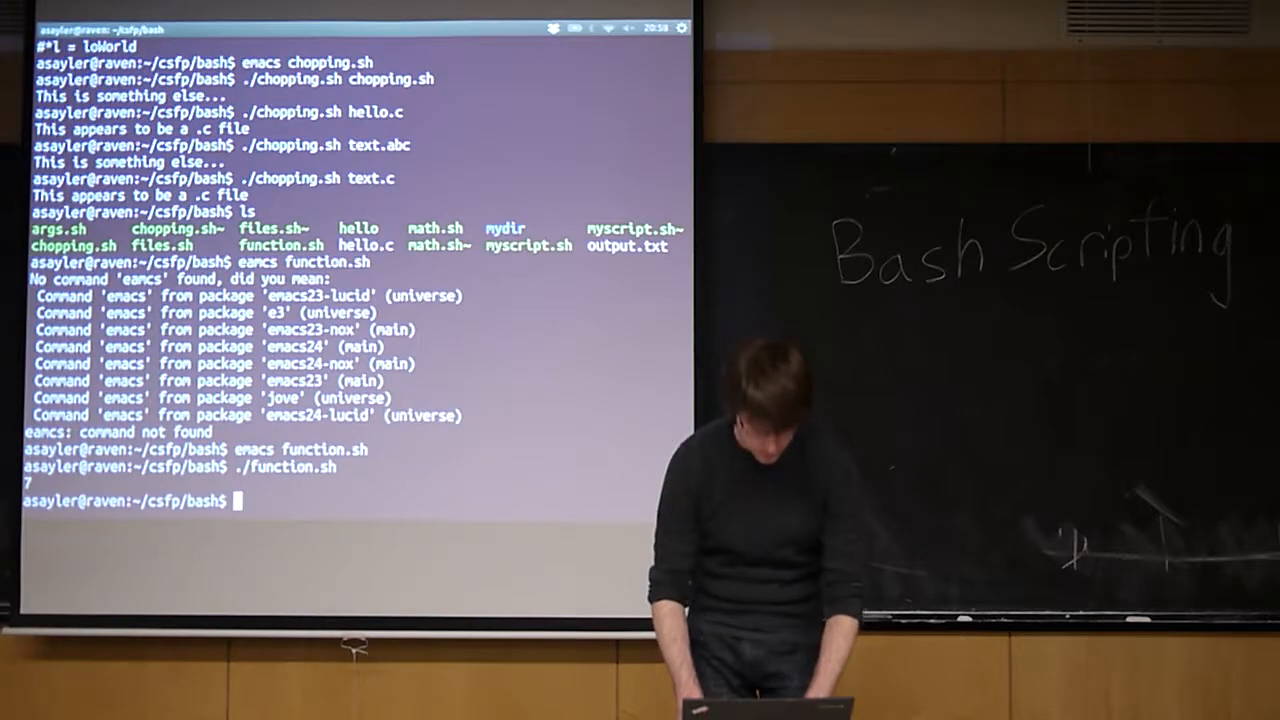
pyautogui.write('emacs function.sh')
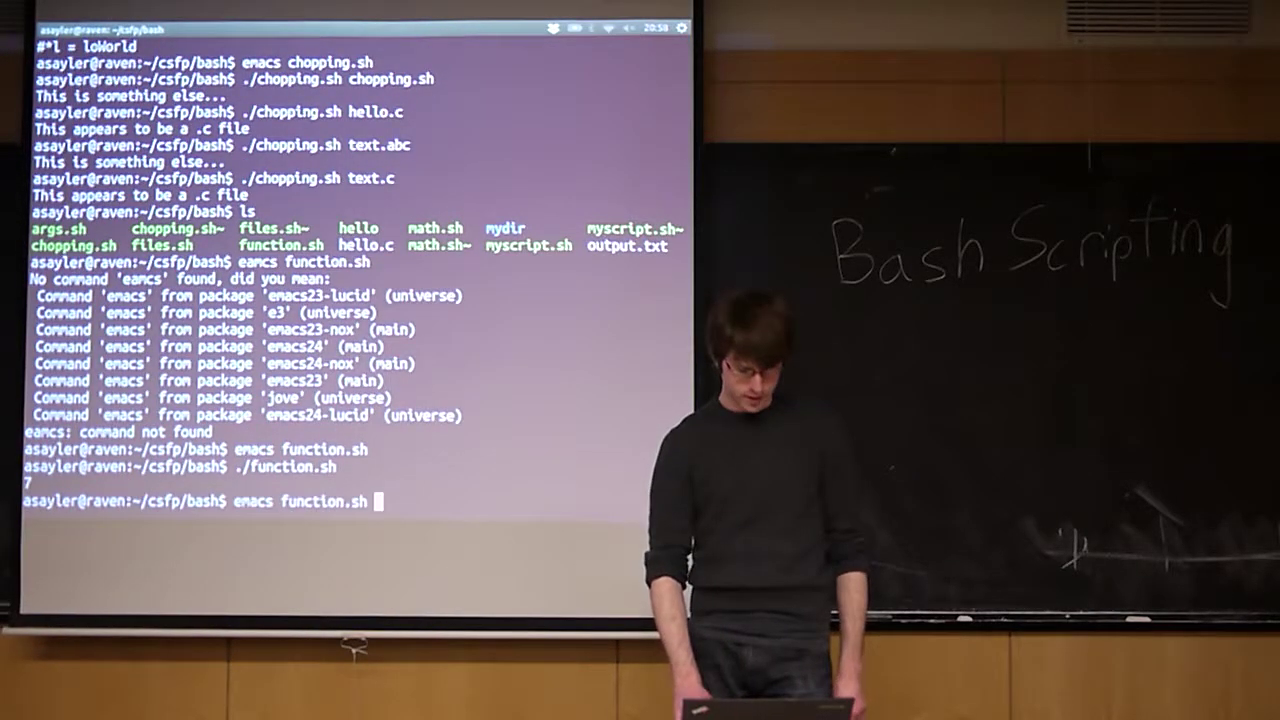
# Step: Reopen function.sh in Emacs and make a blank line above the add 3 4 call
pyautogui.press('Return')
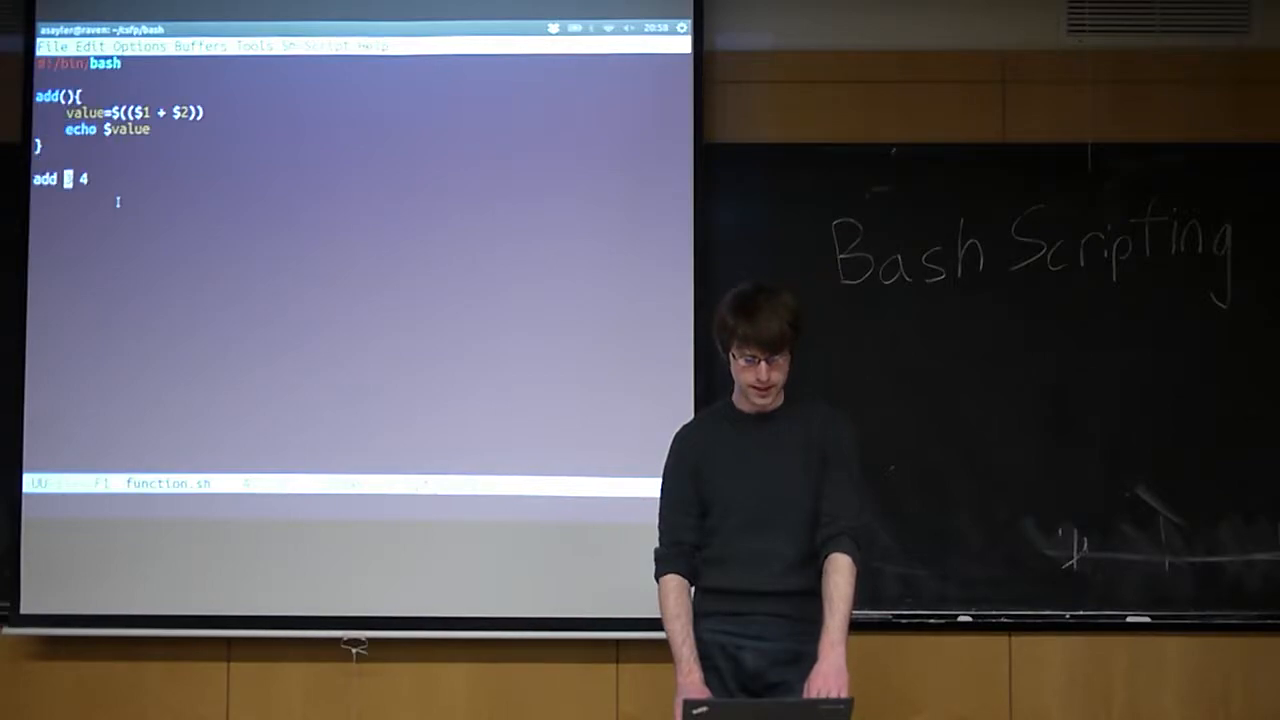
pyautogui.write('3')
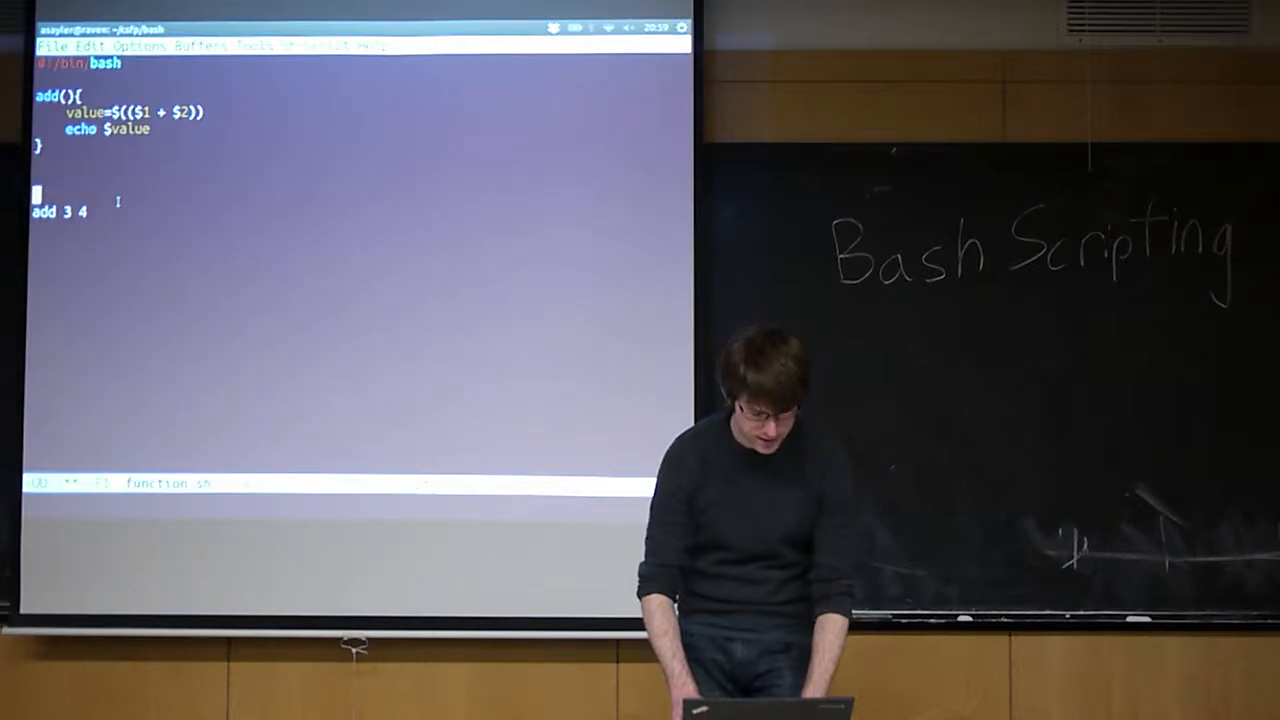
# Step: Add an echo $value line above add 3 4, save function.sh and quit Emacs
pyautogui.write('echo')
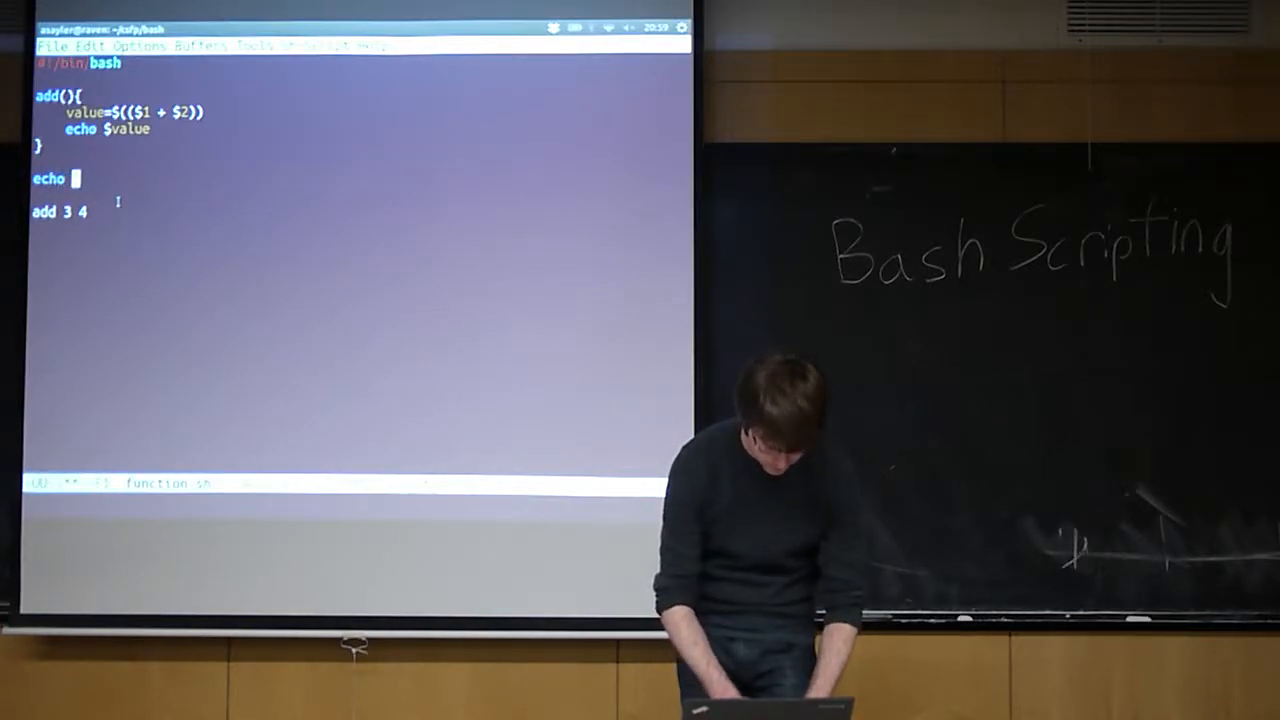
pyautogui.write('$value')
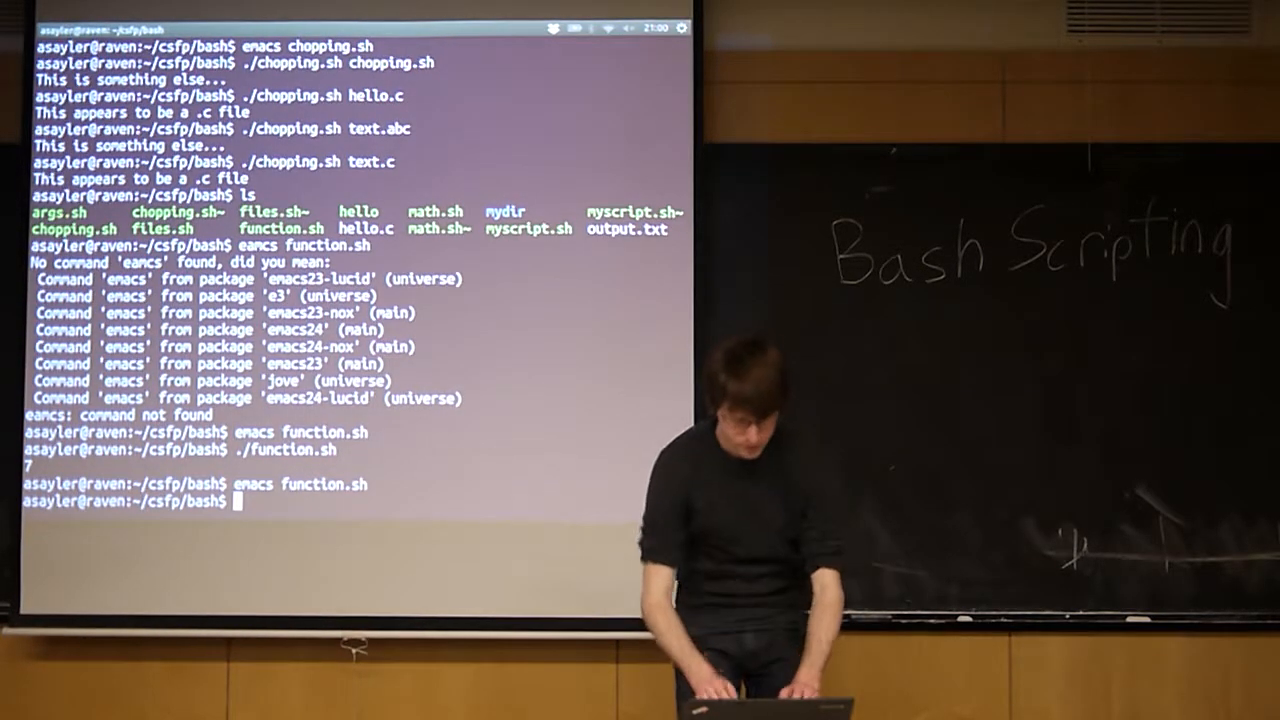
# Step: Attempt a one-line add(){ echo $(($1 + $2)) }; definition at the prompt, getting syntax errors
pyautogui.write('add')
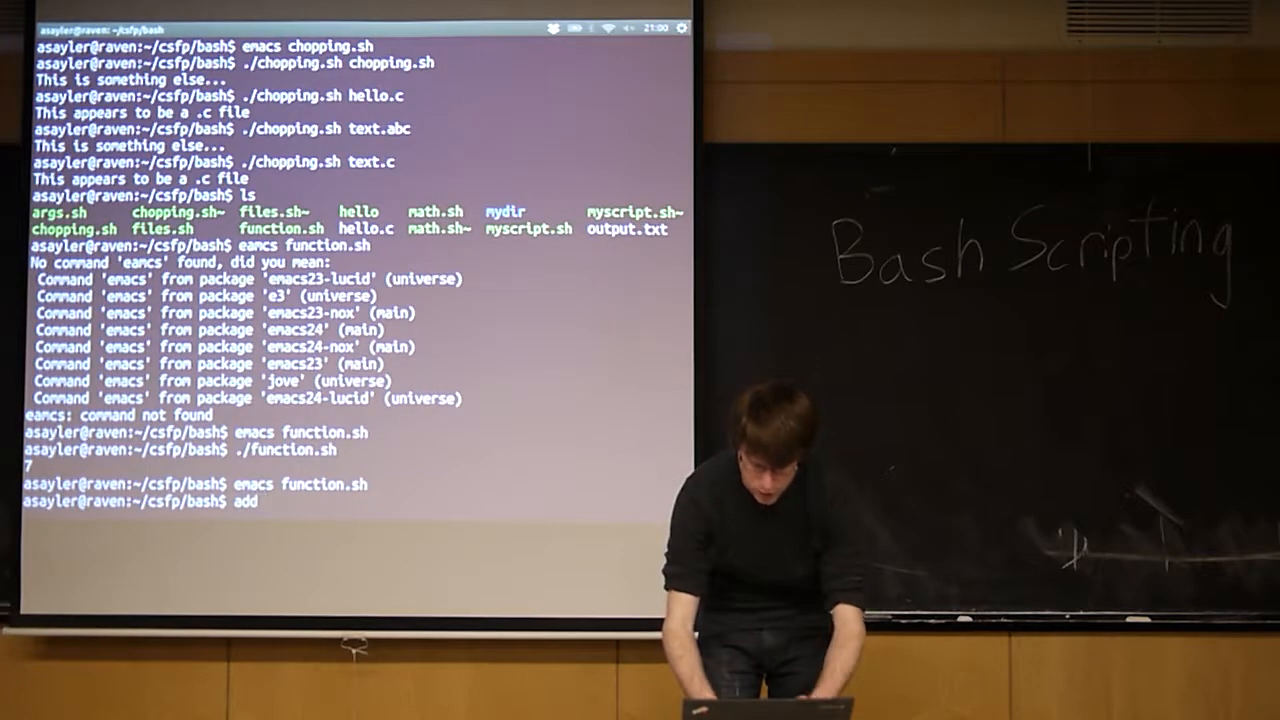
pyautogui.write('(){')
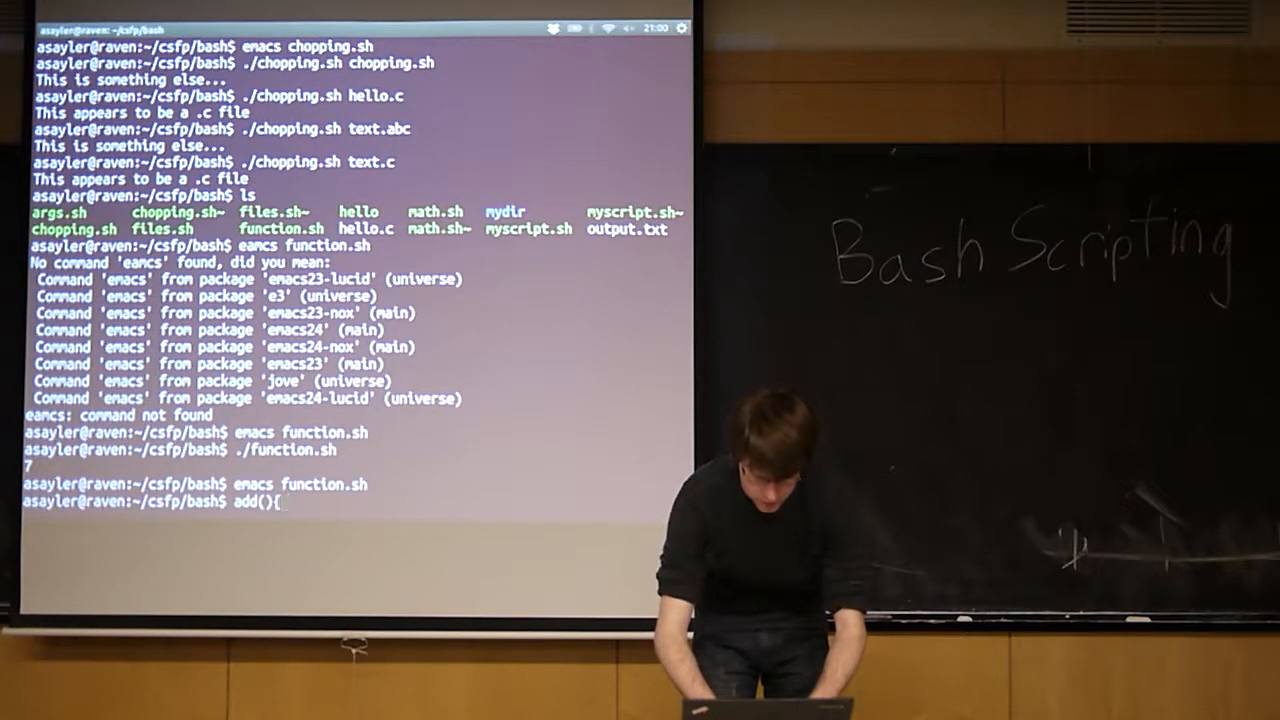
pyautogui.write('$1 + $2)')
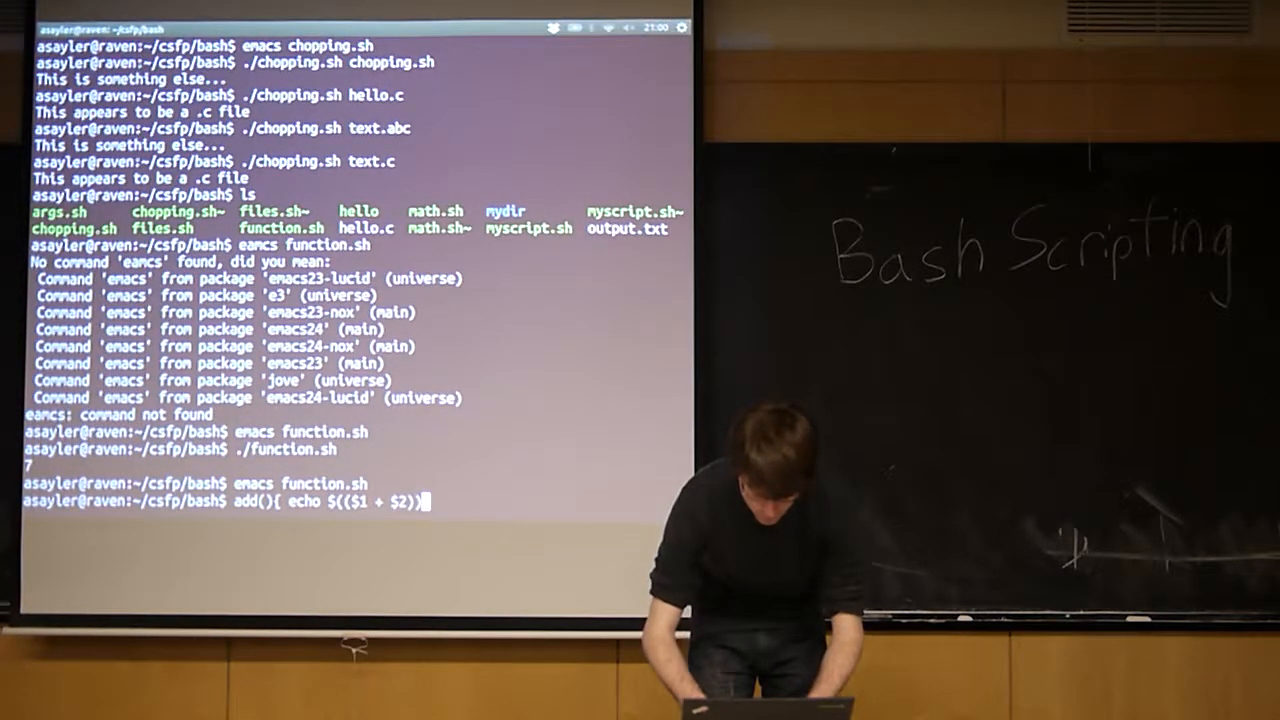
pyautogui.write('-}')
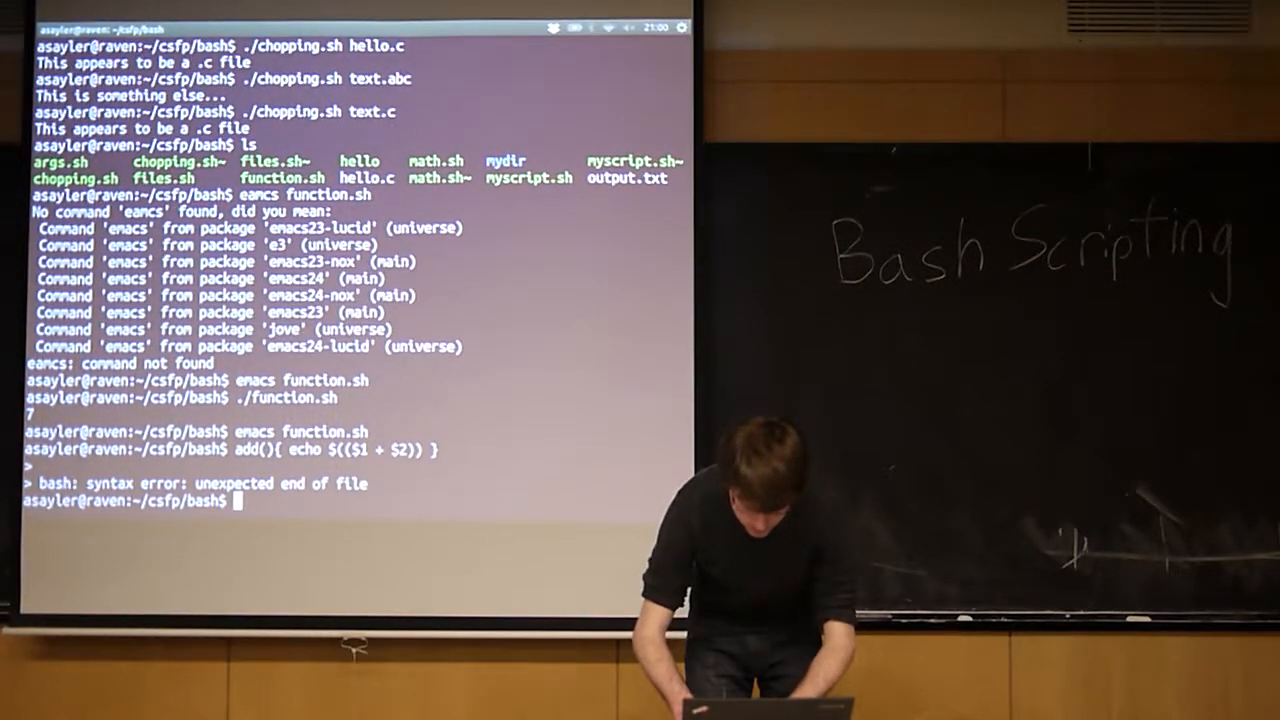
pyautogui.write('add(){ echo $(($1 + $2)) }; exit')
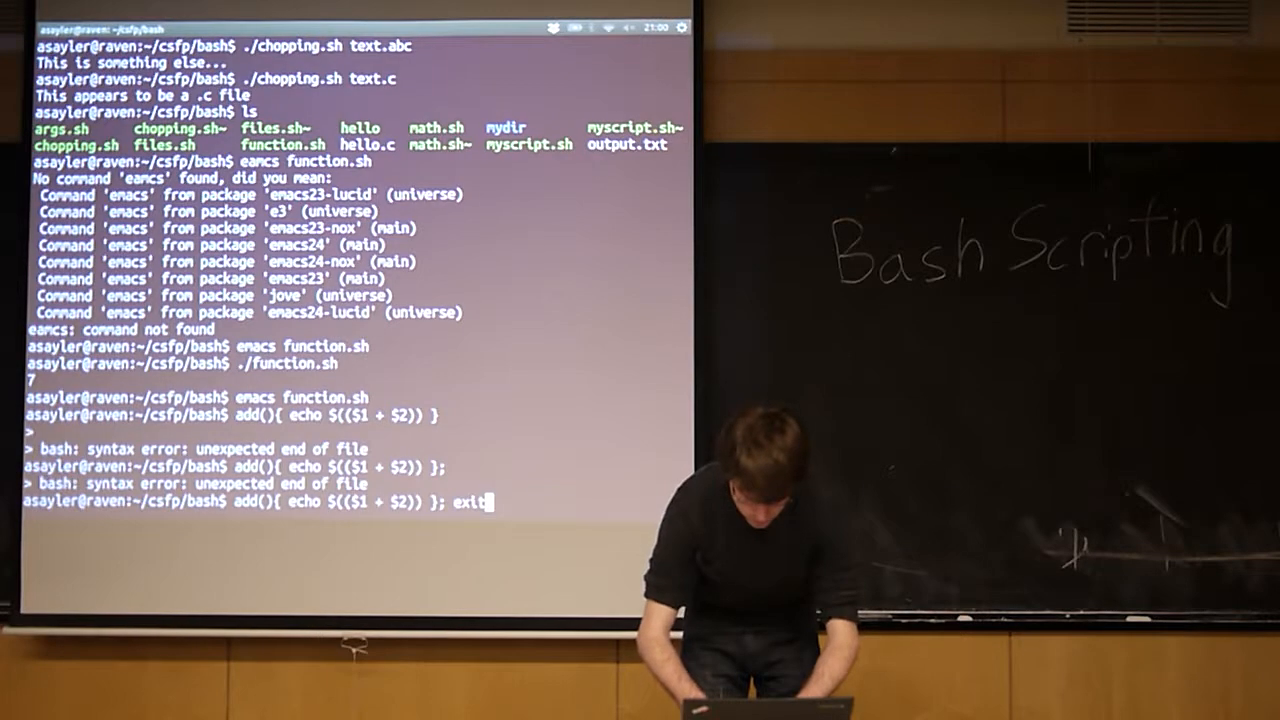
pyautogui.press('Return')
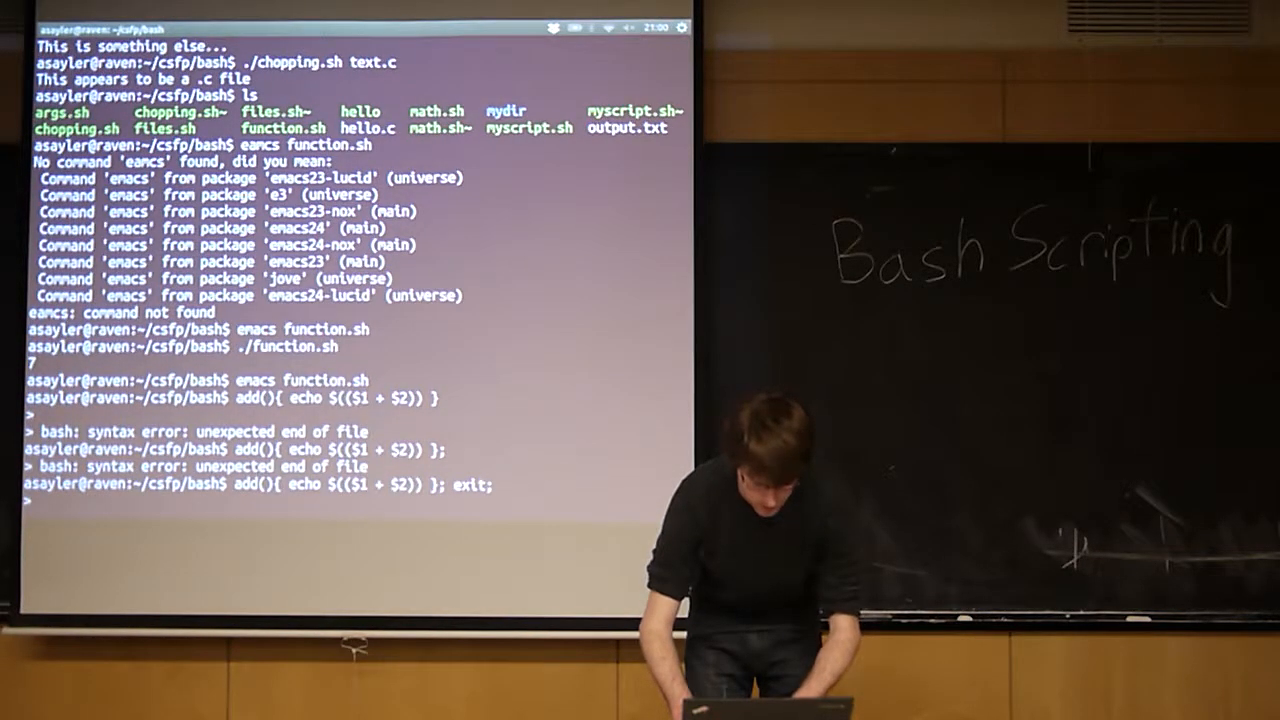
pyautogui.press('Return')
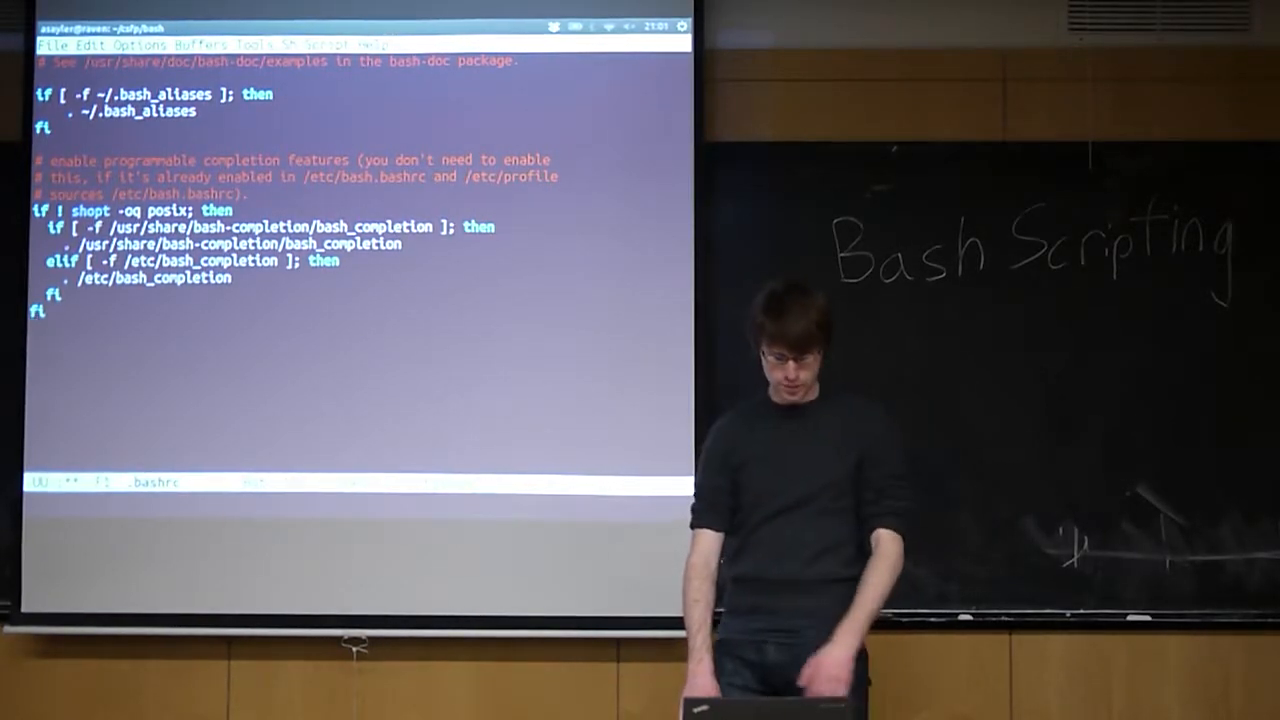
# Step: Move to the bottom of .bashrc and begin a new last line for a variable
pyautogui.scroll(-3)
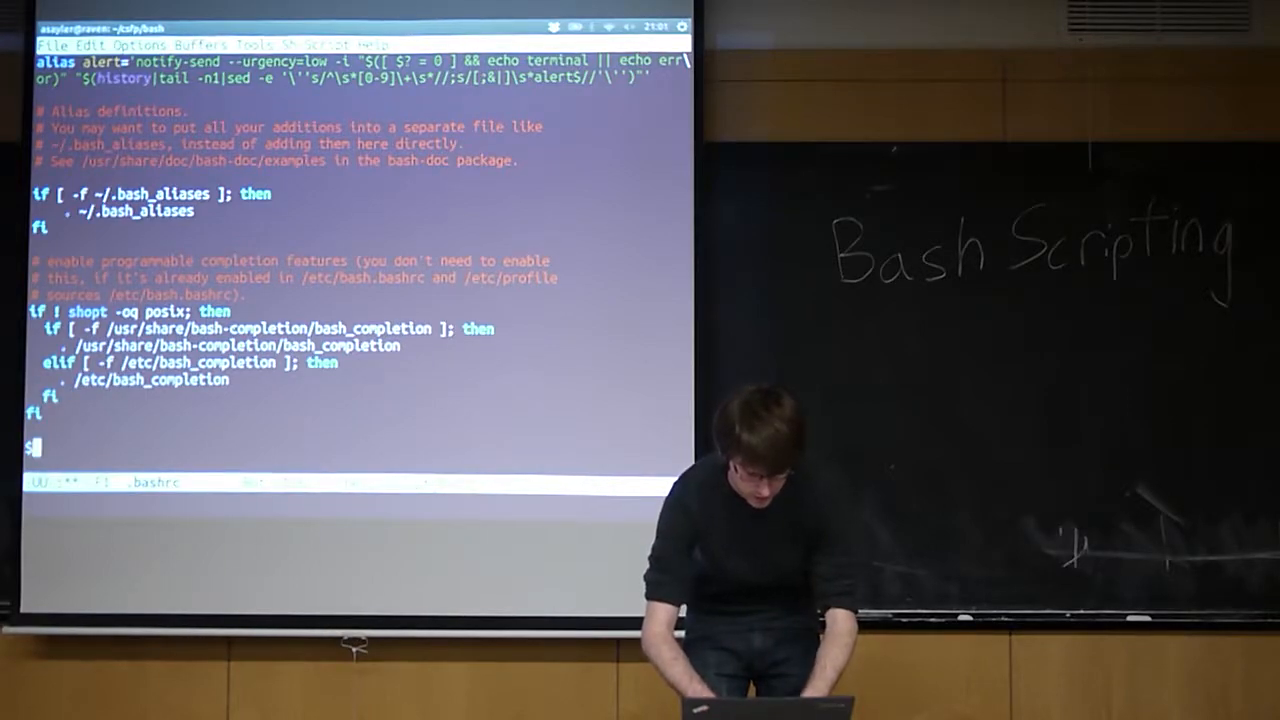
# Step: Add the $NAME=asayler assignment at the end of .bashrc, save and return to the shell
pyautogui.write('$NAME')
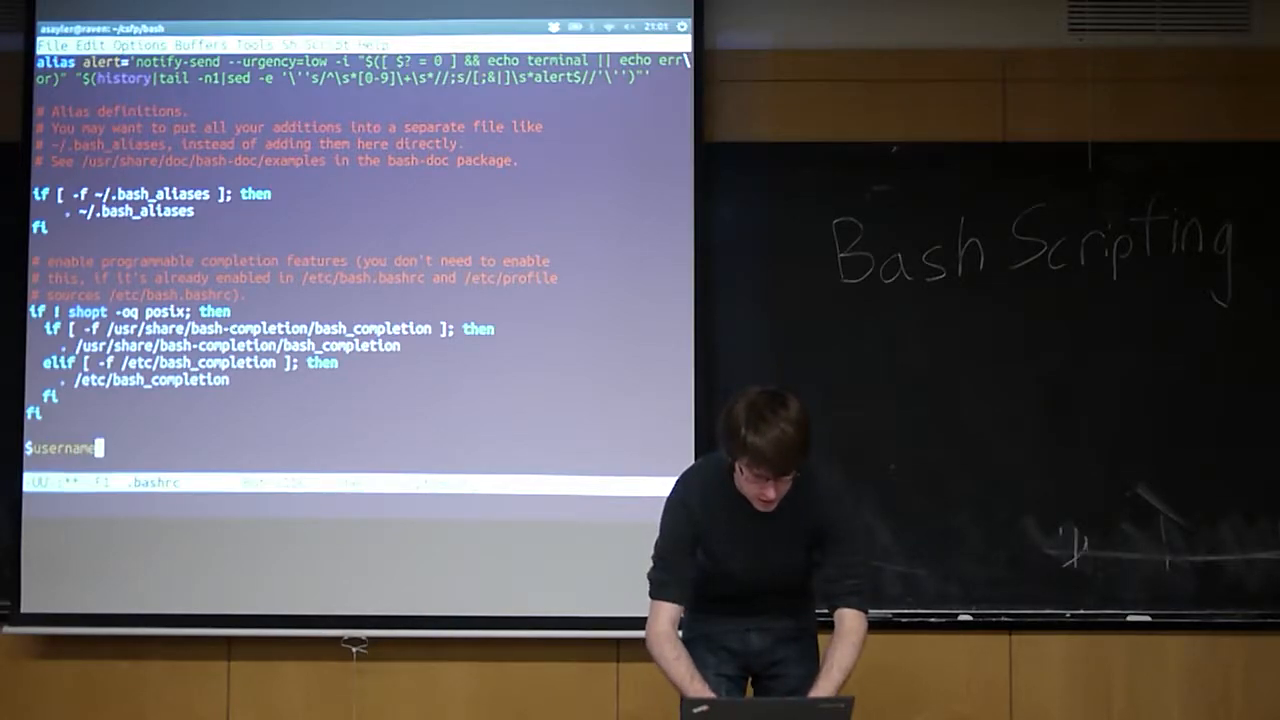
pyautogui.write('=asayler')
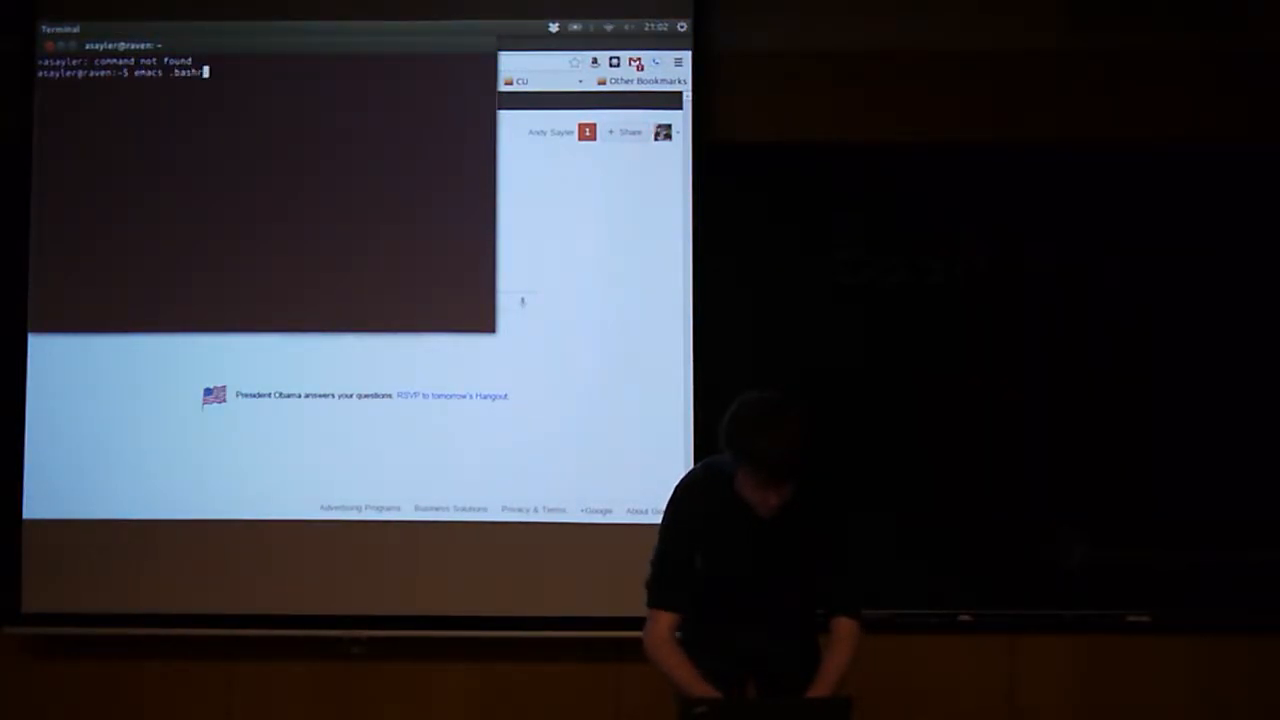
# Step: Reopen .bashrc in Emacs, review its end, then close it and the terminal
pyautogui.press('Return')
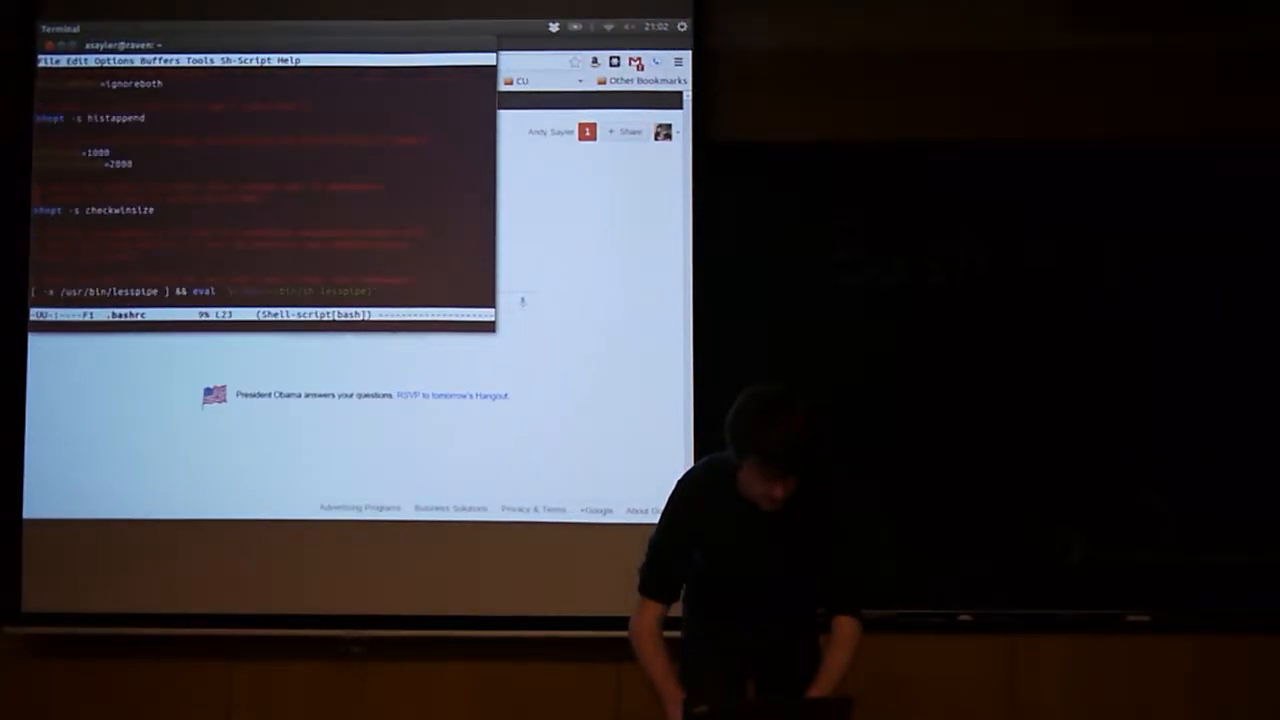
pyautogui.scroll(-3)
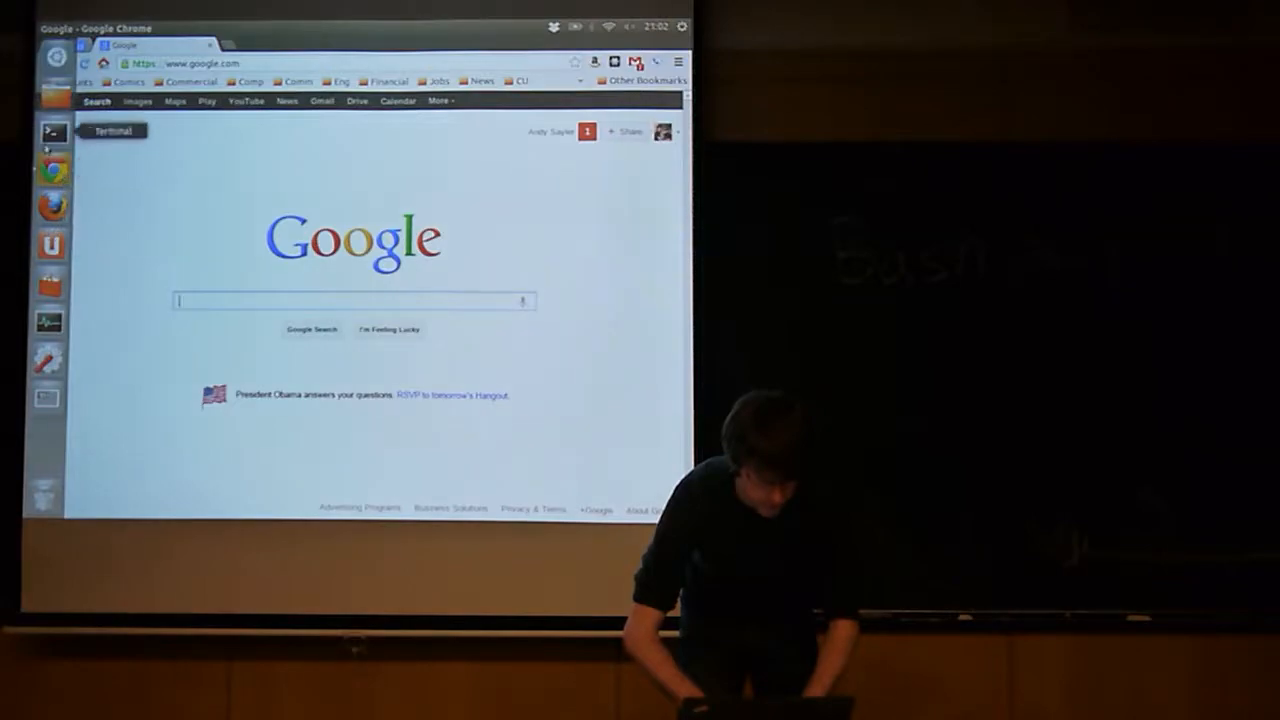
# Step: In a new terminal, echo $username to print asayler and run add 3 4, which is not found
pyautogui.click(51, 131)
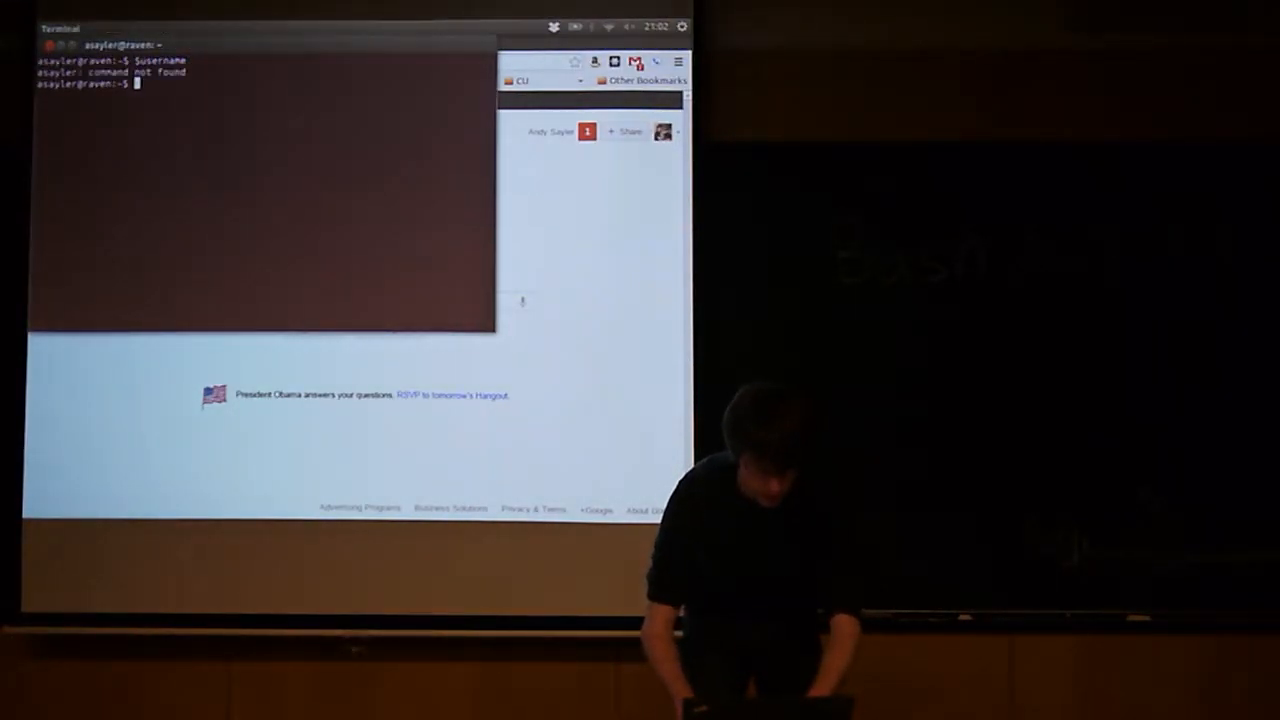
pyautogui.write('echo $username')
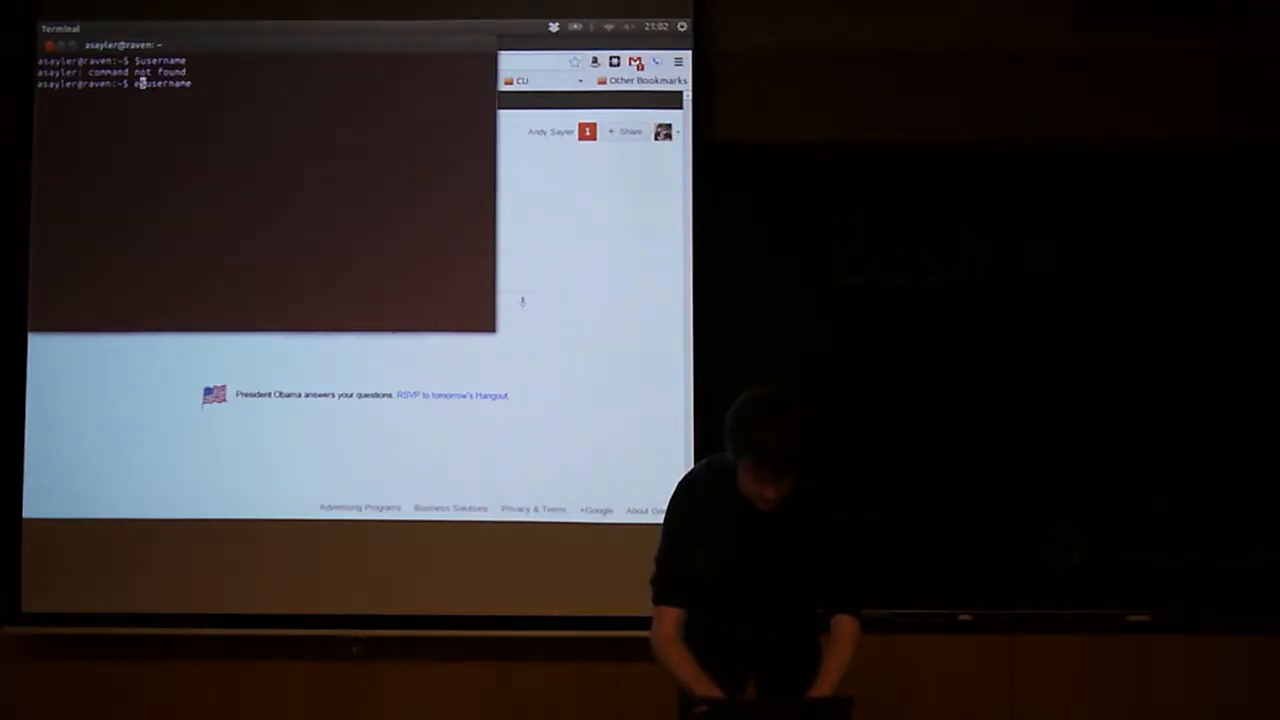
pyautogui.write('echo $username')
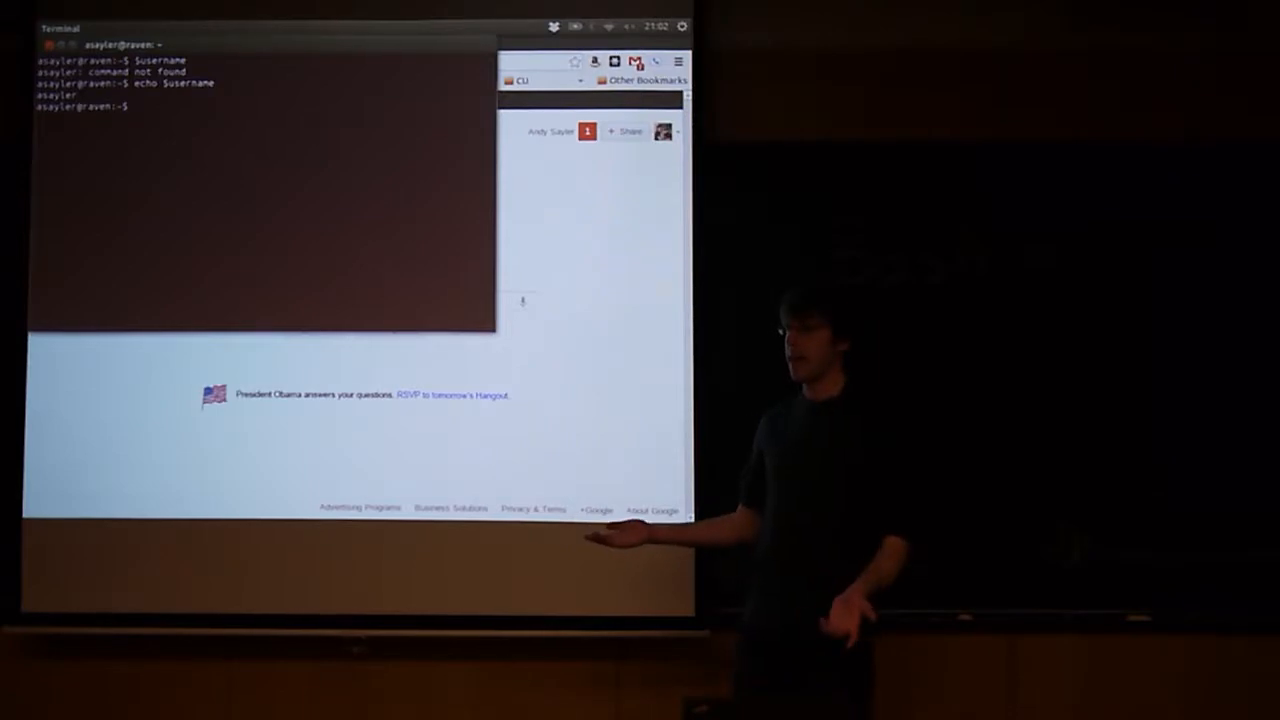
pyautogui.write('dd 3 4')
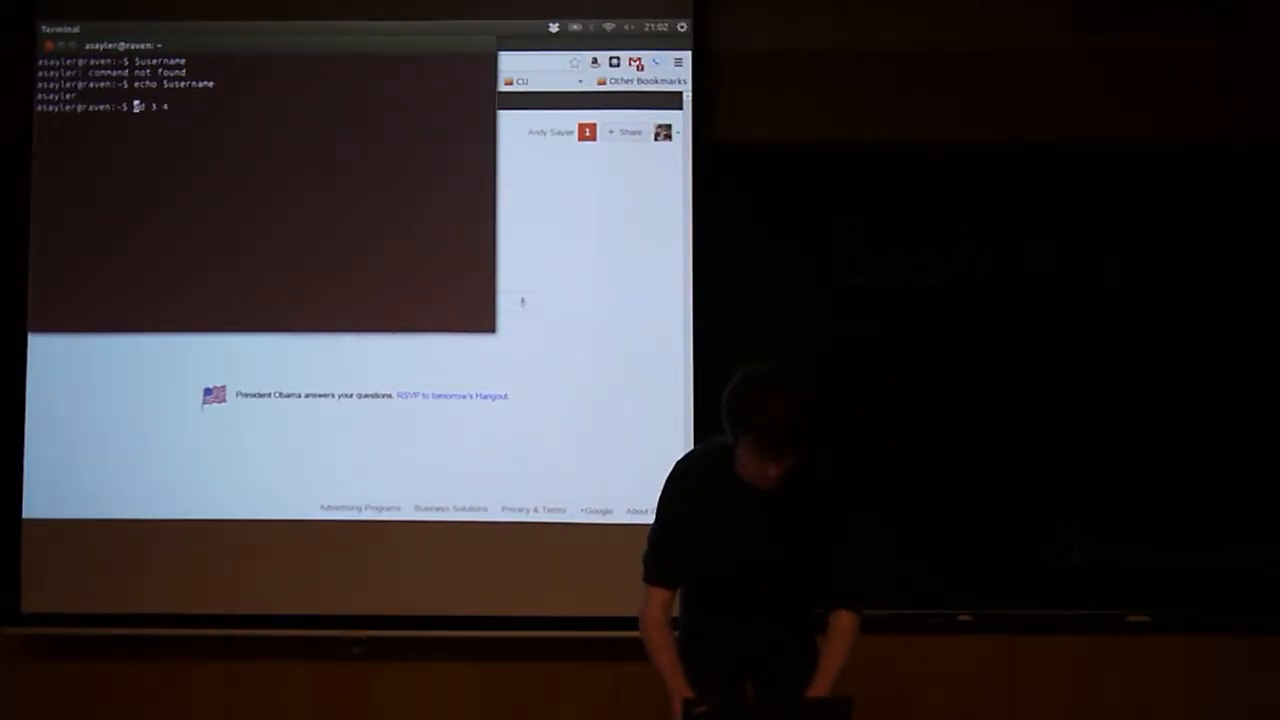
pyautogui.press('Return')
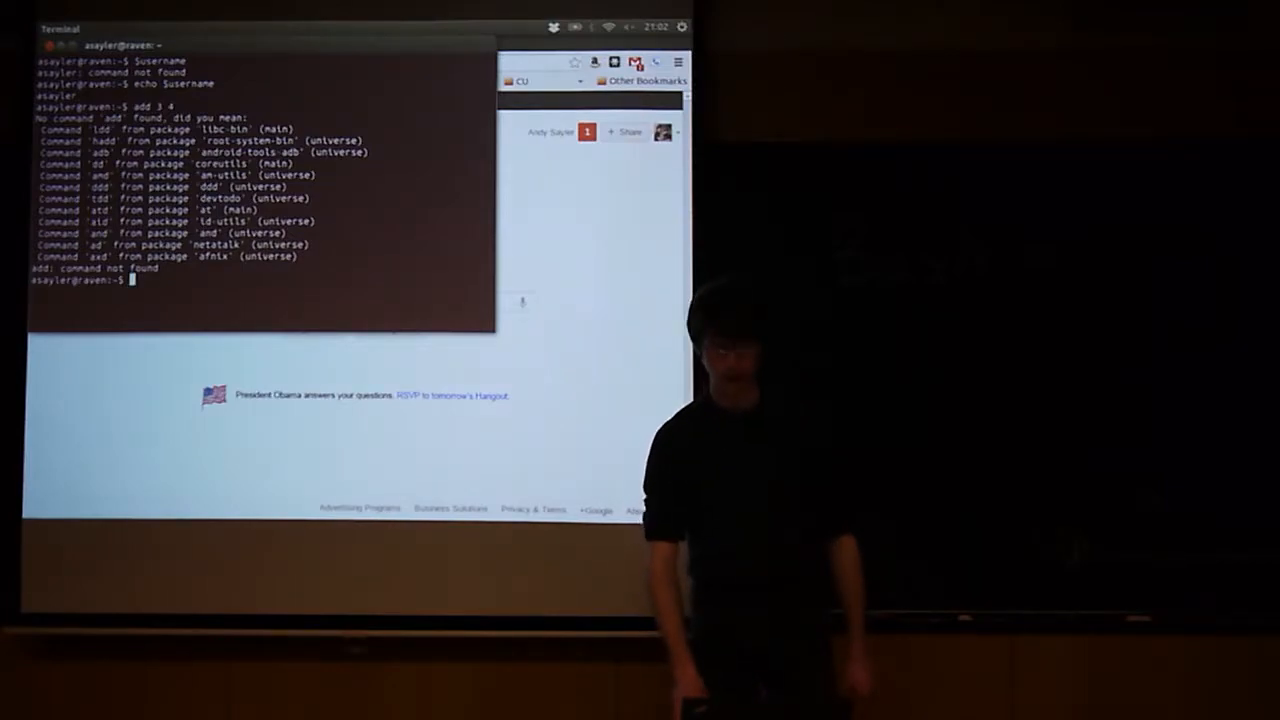